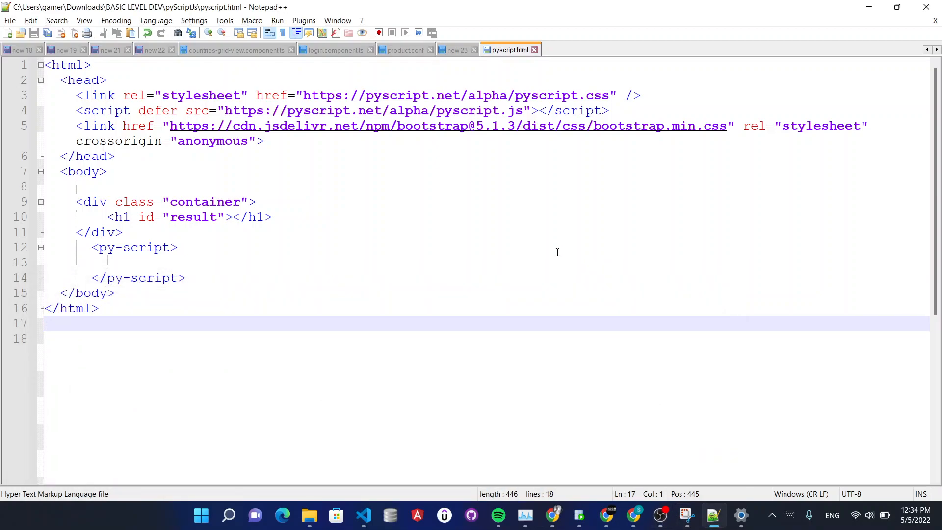
{"action": "mouse_move", "coordinate": [295, 210]}
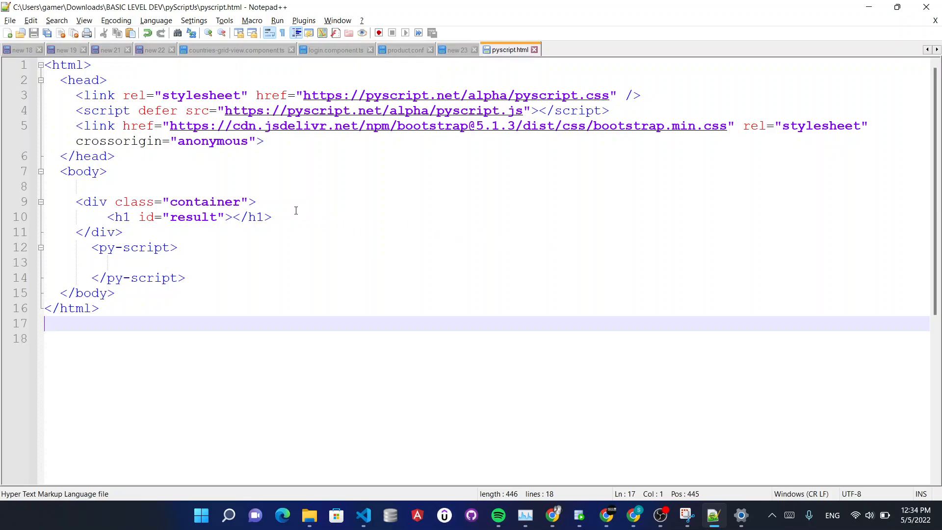
{"action": "mouse_move", "coordinate": [187, 261]}
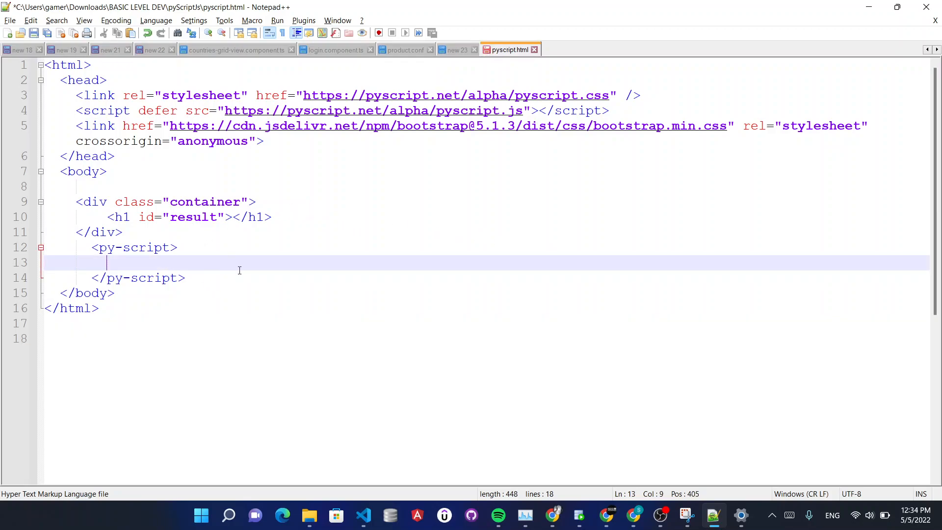
Write the note lines '1.) pyscript.write()' and '2.) output attribute' below the HTML
{"action": "type", "text": "1,"}
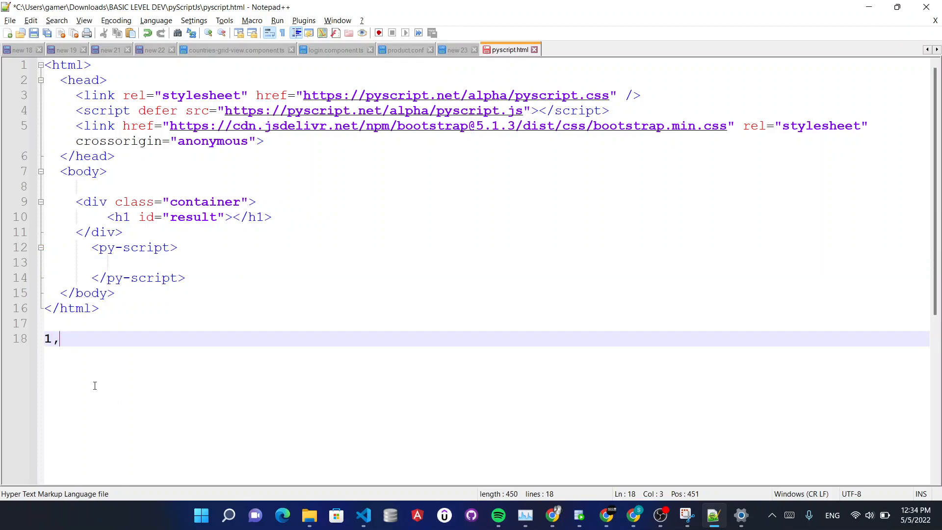
{"action": "type", "text": ") Pty"}
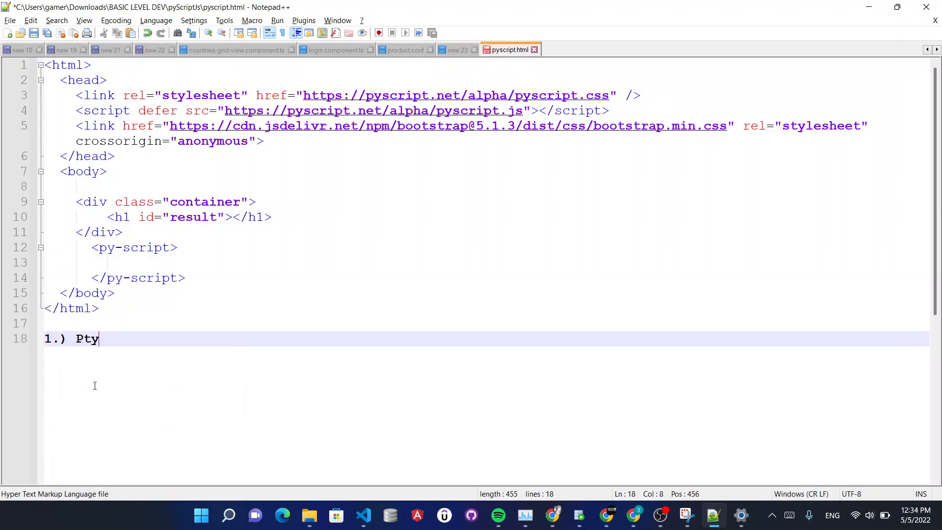
{"action": "key", "text": "BackSpace"}
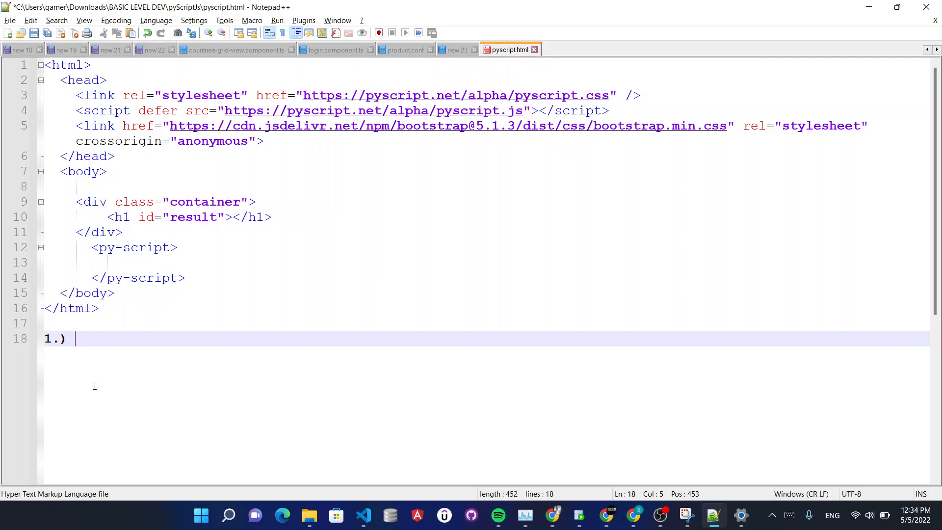
{"action": "type", "text": "pyscript.write("}
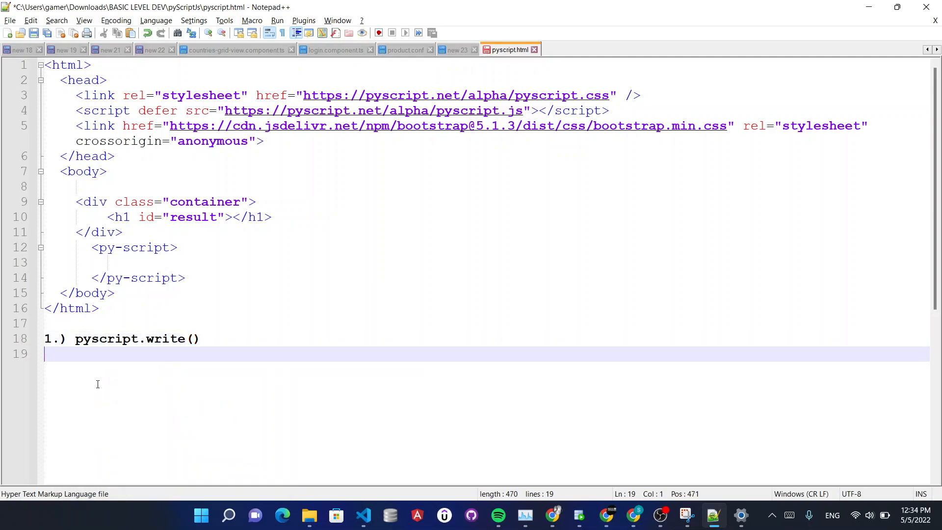
{"action": "type", "text": "2.)"}
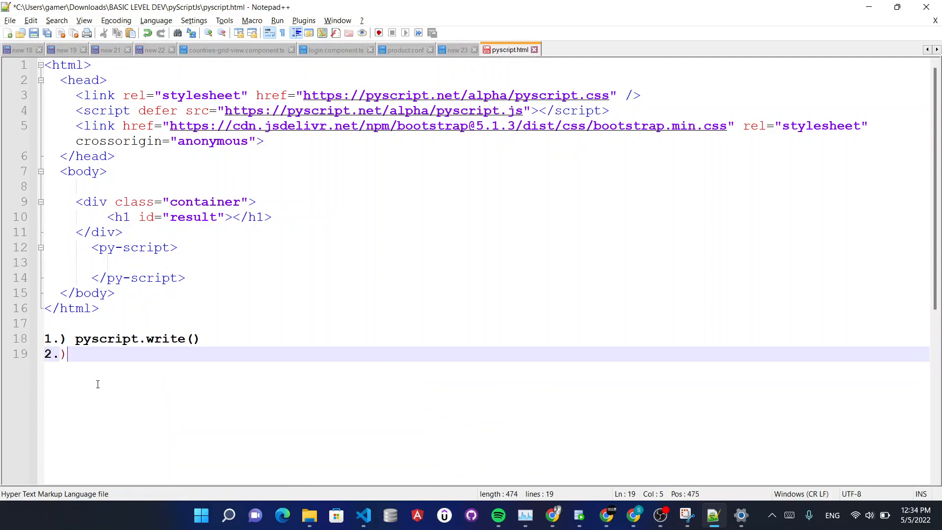
{"action": "type", "text": "output a"}
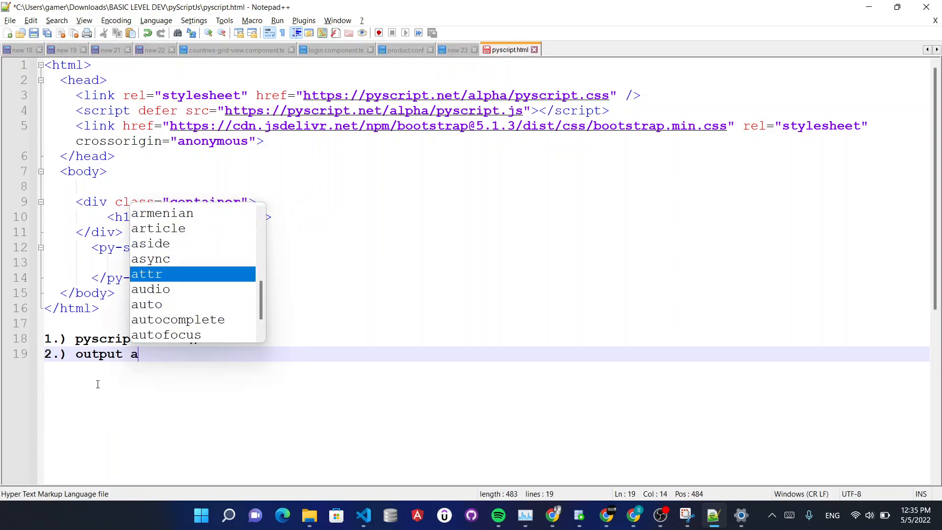
{"action": "type", "text": "ttribute"}
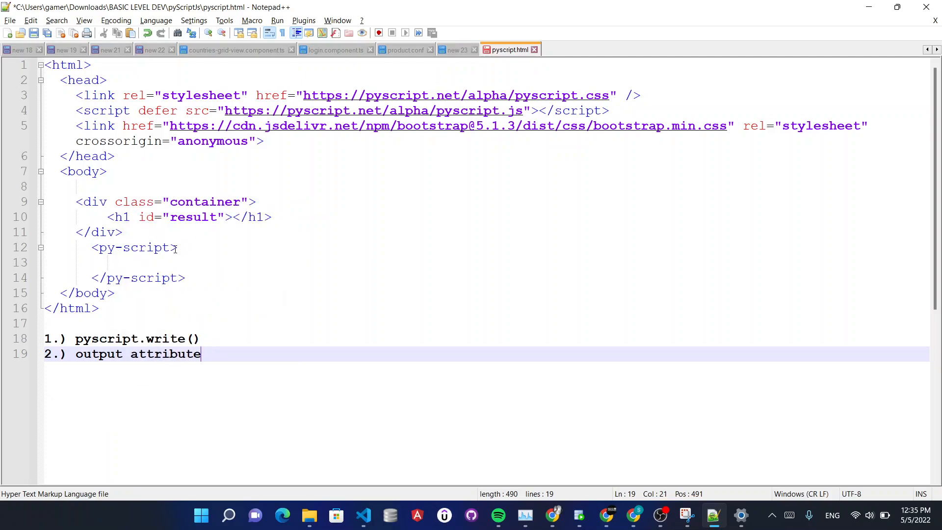
Fill the py-script block with pyscript.write('result', 'Hello World') and save the file
{"action": "left_click", "coordinate": [138, 263]}
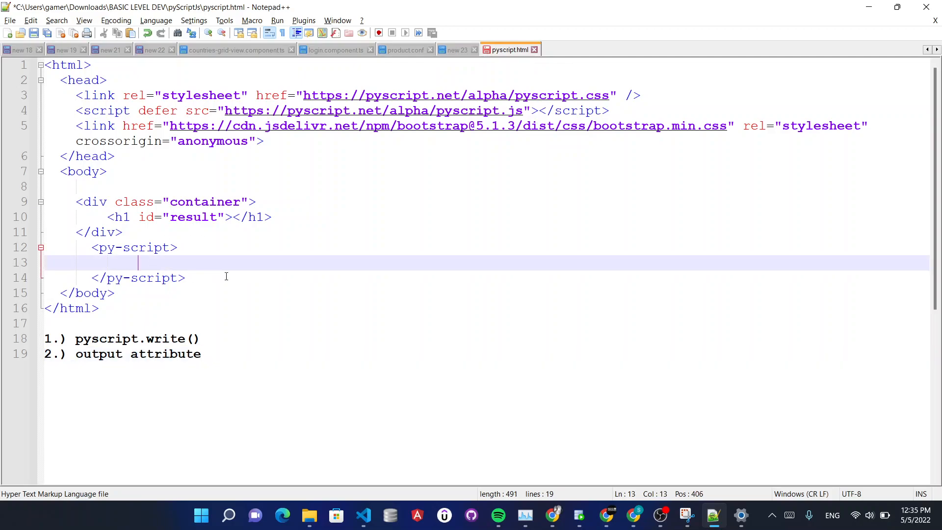
{"action": "left_click", "coordinate": [75, 338]}
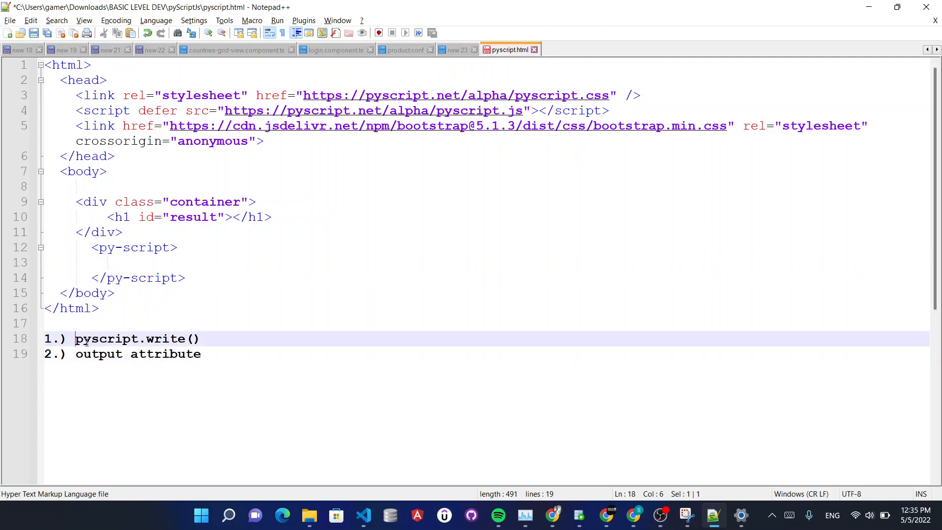
{"action": "type", "text": "pyscript.write()"}
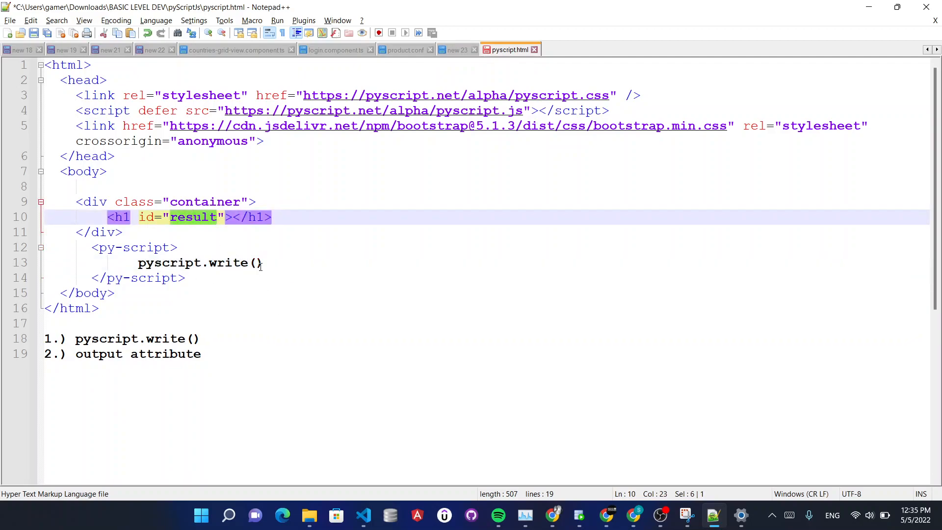
{"action": "type", "text": "'result'"}
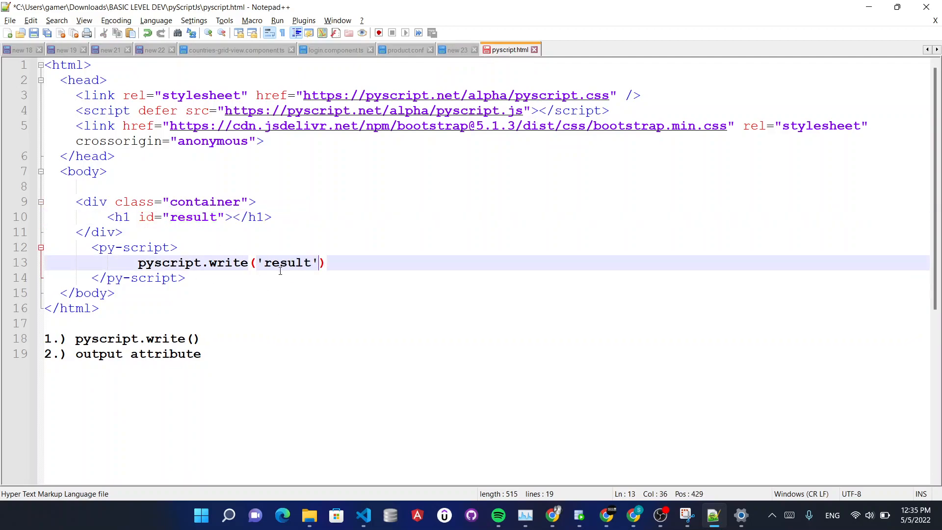
{"action": "type", "text": ", 'H"}
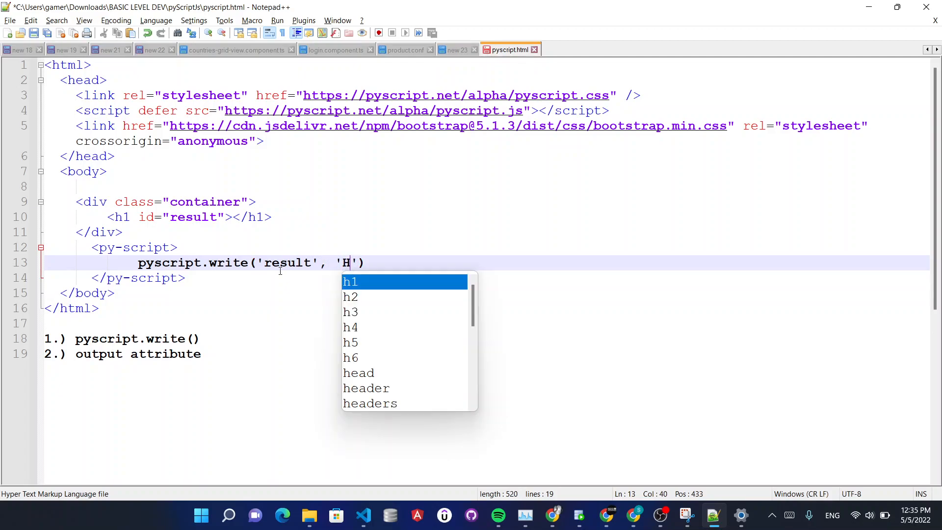
{"action": "type", "text": "ello Wrold"}
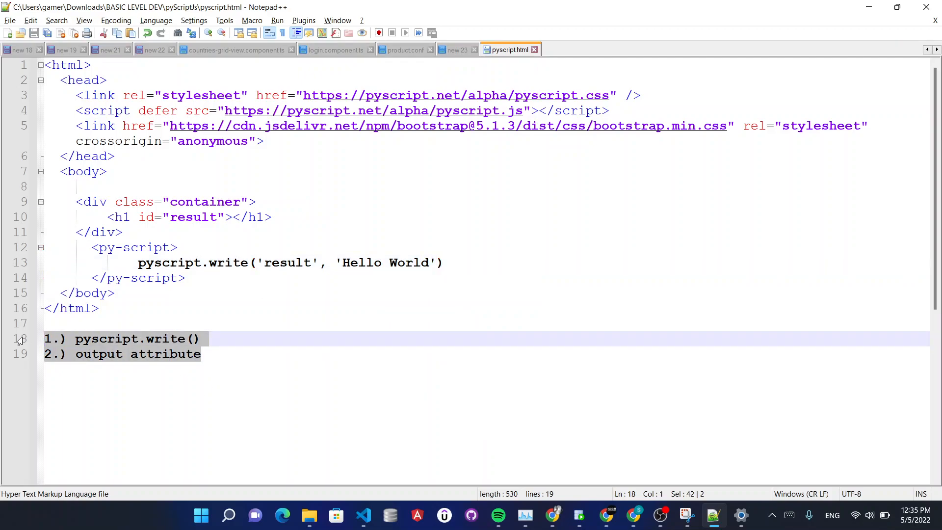
{"action": "key", "text": "Alt+Tab"}
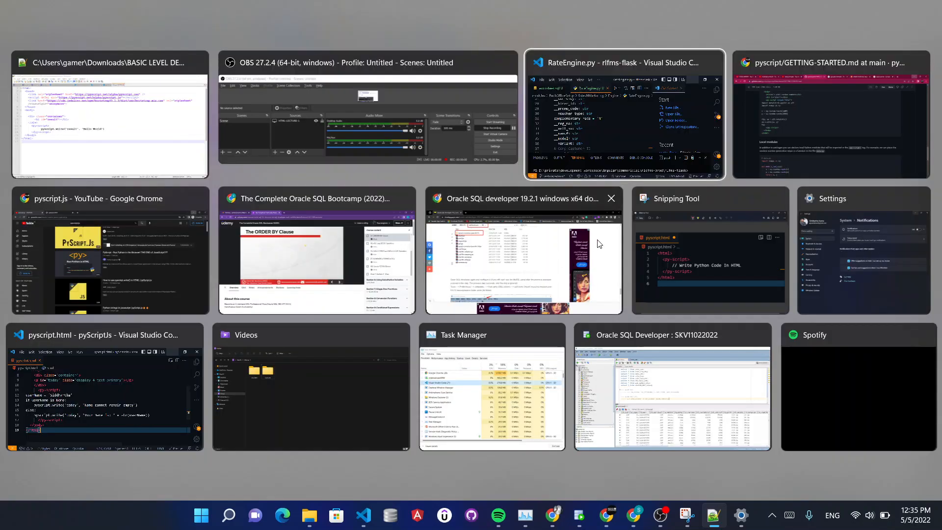
Reload pyscript.html in Chrome so 'Hello World' shows as the result heading
{"action": "left_click", "coordinate": [829, 114]}
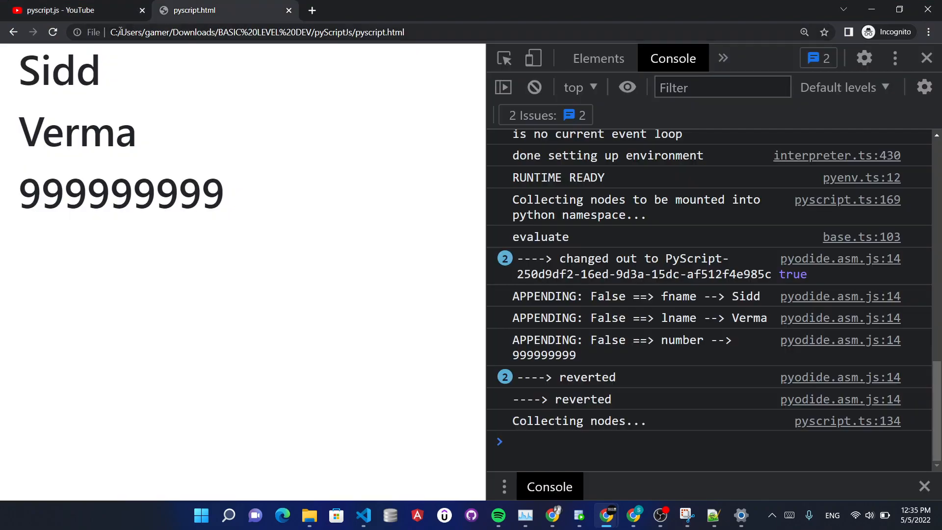
{"action": "left_click", "coordinate": [52, 31]}
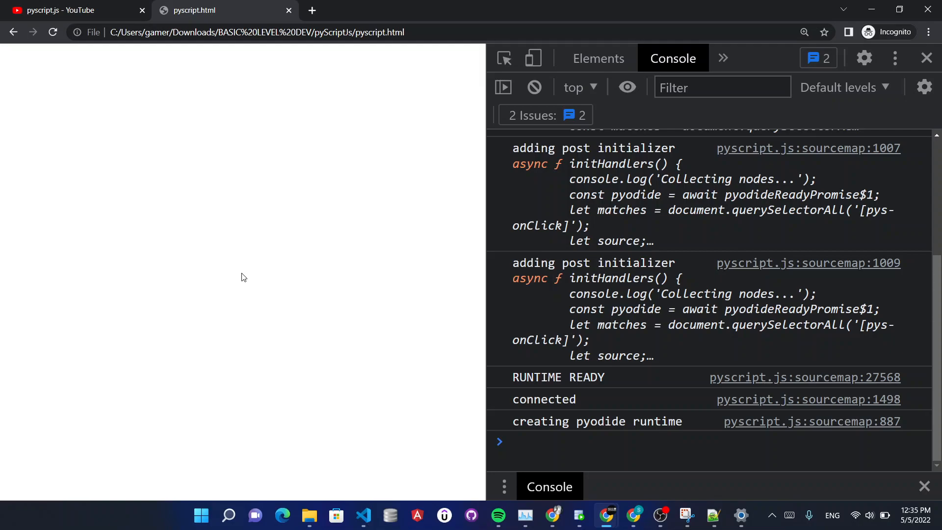
{"action": "mouse_move", "coordinate": [552, 277]}
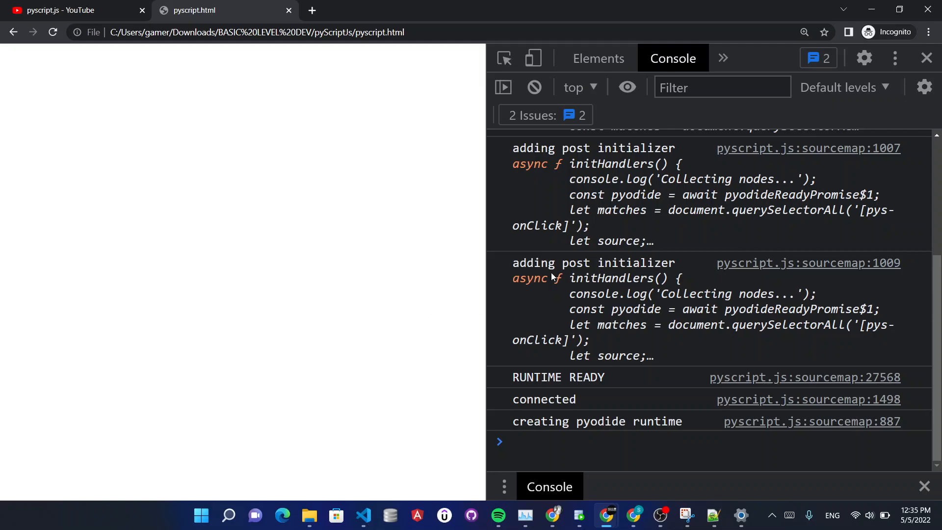
{"action": "scroll", "scroll_direction": "down", "scroll_amount": 3}
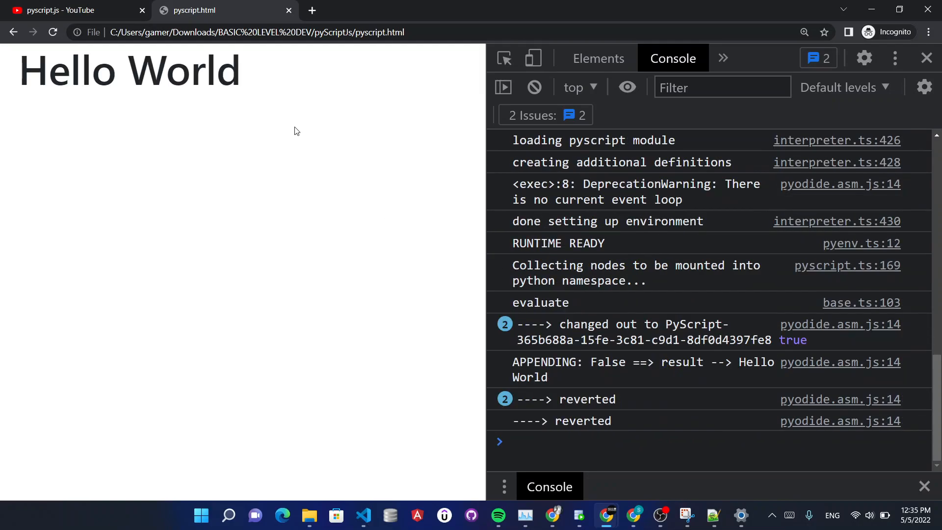
{"action": "mouse_move", "coordinate": [280, 216]}
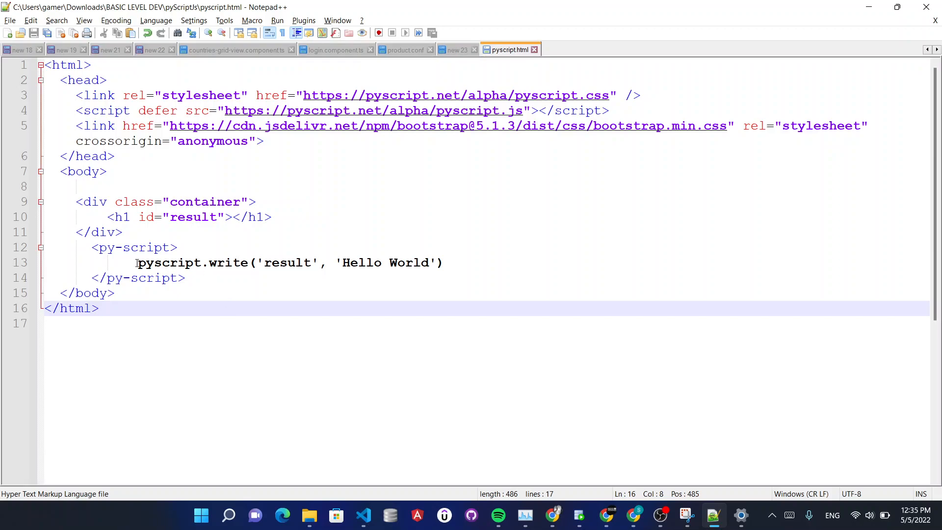
Replace pyscript.write with print('Hello World') and give py-script output="result"
{"action": "double_click", "coordinate": [192, 263]}
{"action": "type", "text": "print("}
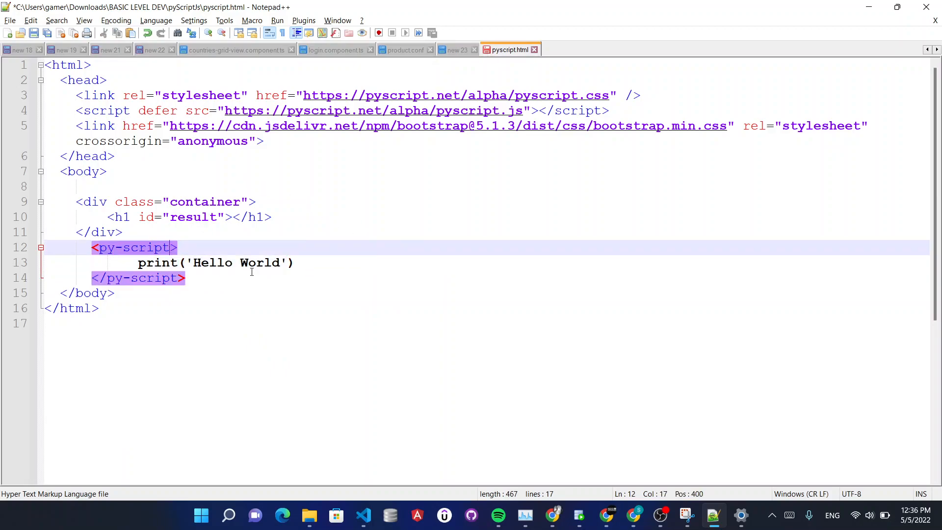
{"action": "type", "text": "outo"}
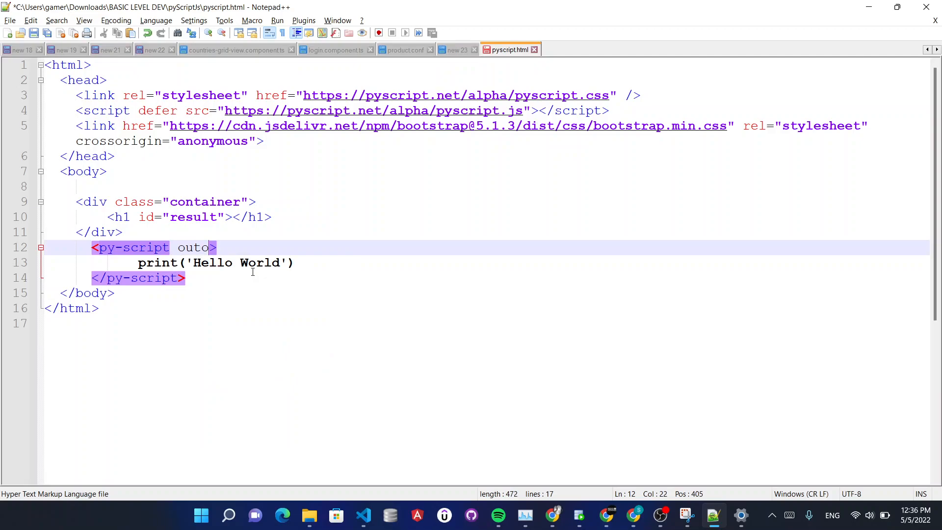
{"action": "type", "text": "utput=\""}
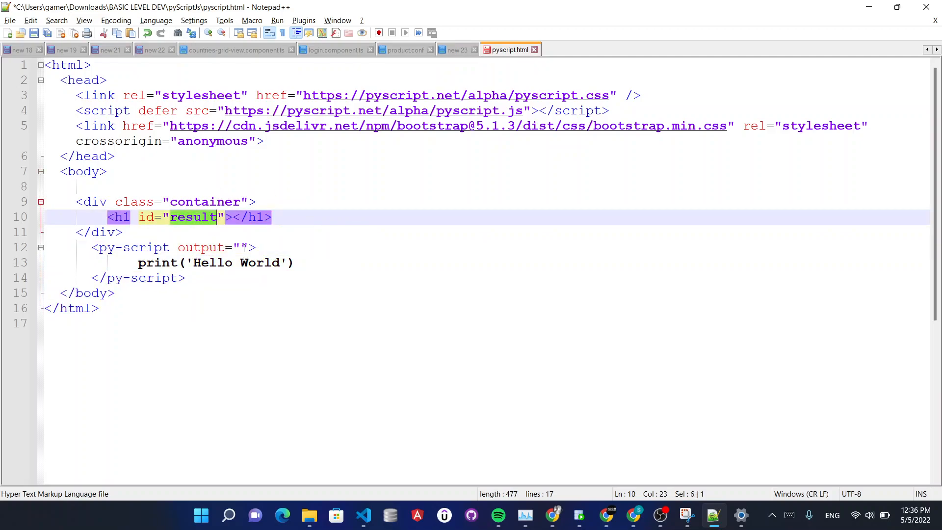
{"action": "type", "text": "result"}
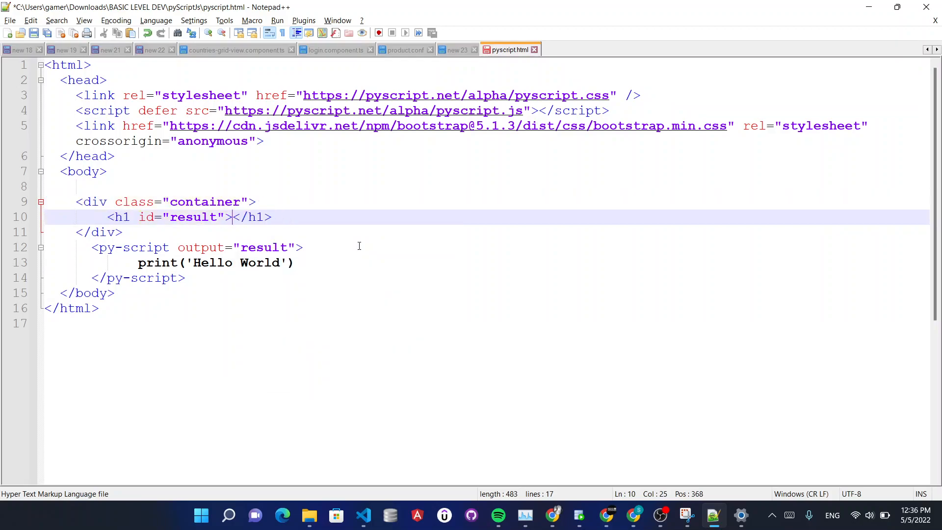
Append bg-primary text-white to the h1's id value and save
{"action": "type", "text": "bg-"}
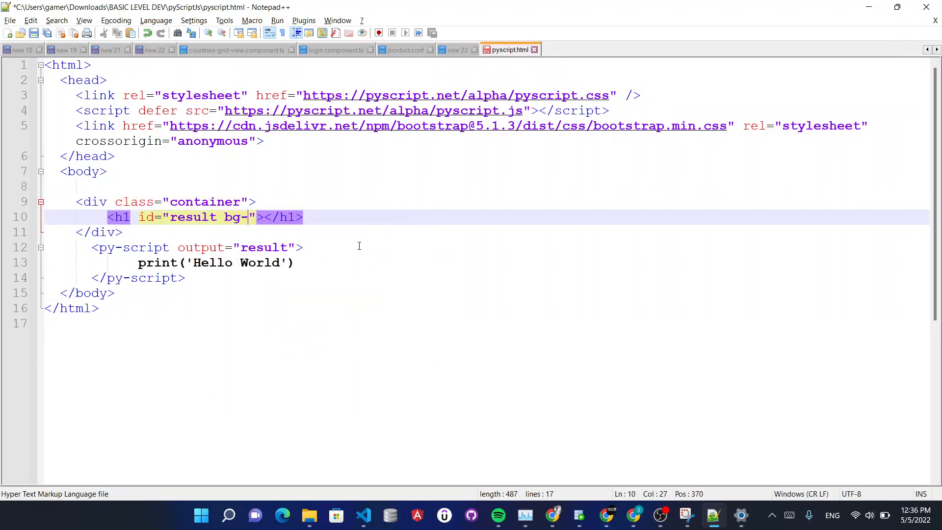
{"action": "type", "text": "primary"}
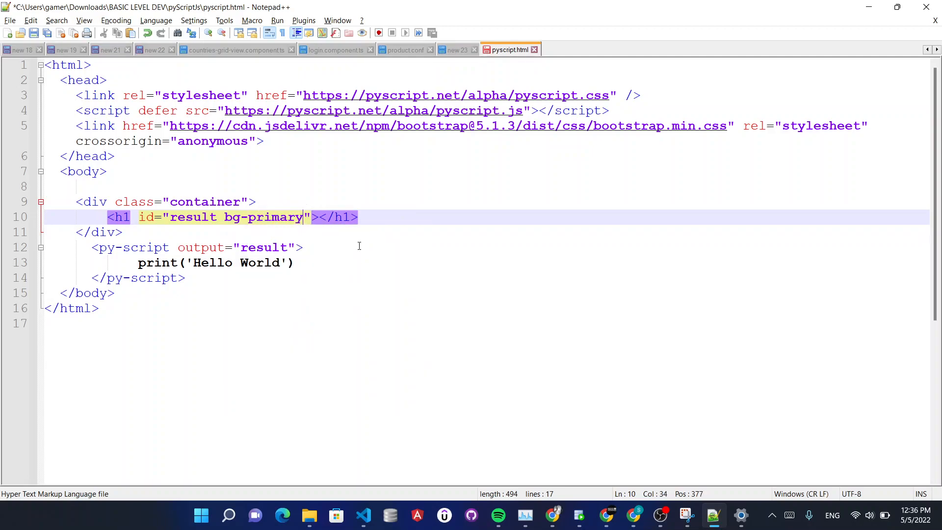
{"action": "type", "text": "text-whit"}
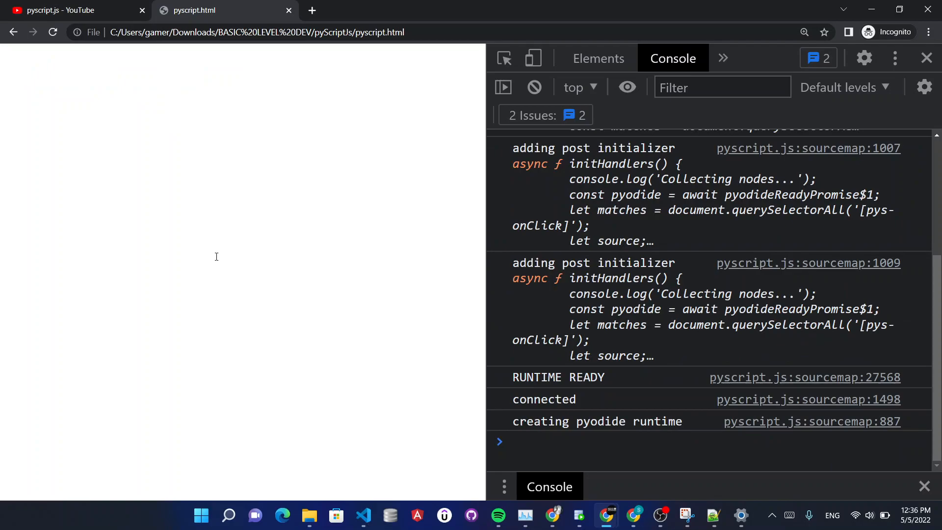
Reload the page and inspect the console TypeError about reading 'id'
{"action": "scroll", "scroll_direction": "down", "scroll_amount": 3}
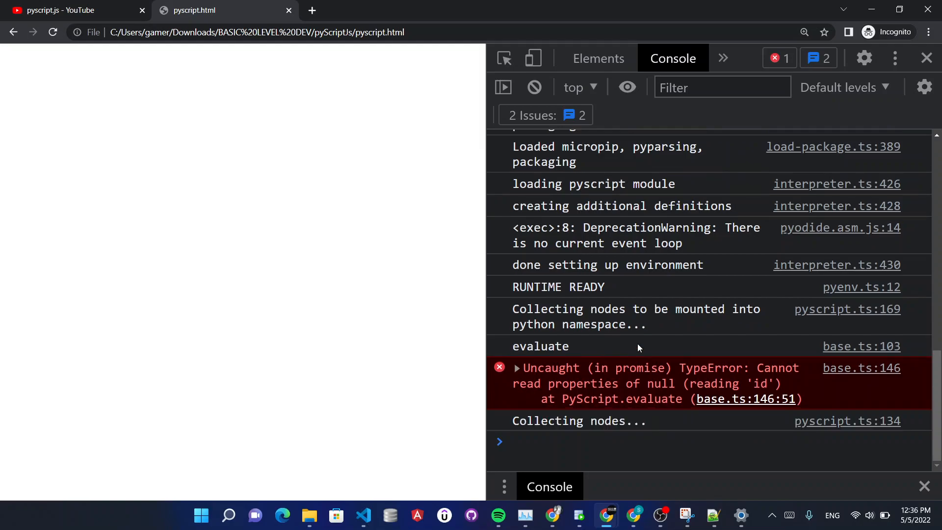
{"action": "left_click", "coordinate": [713, 515]}
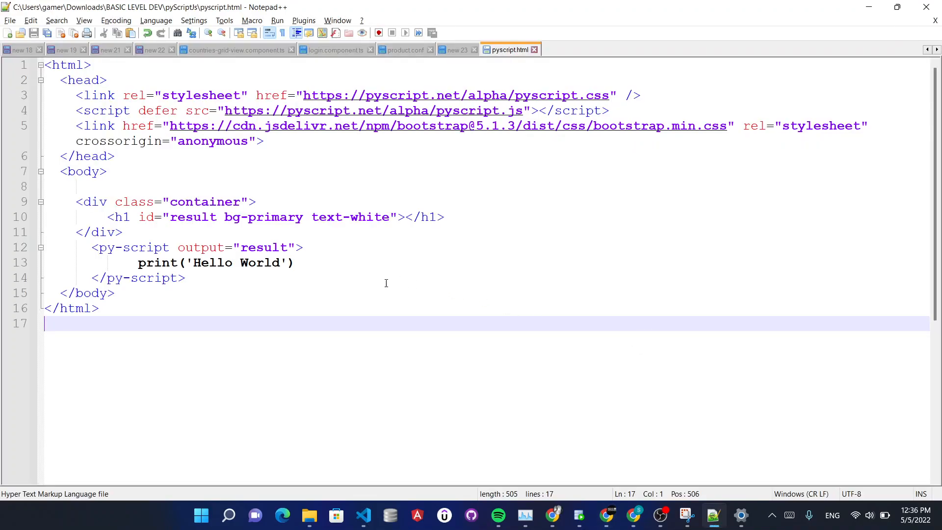
Move bg-primary text-white into class="bg-primary text-white" on the h1, save and refresh Chrome
{"action": "double_click", "coordinate": [192, 216]}
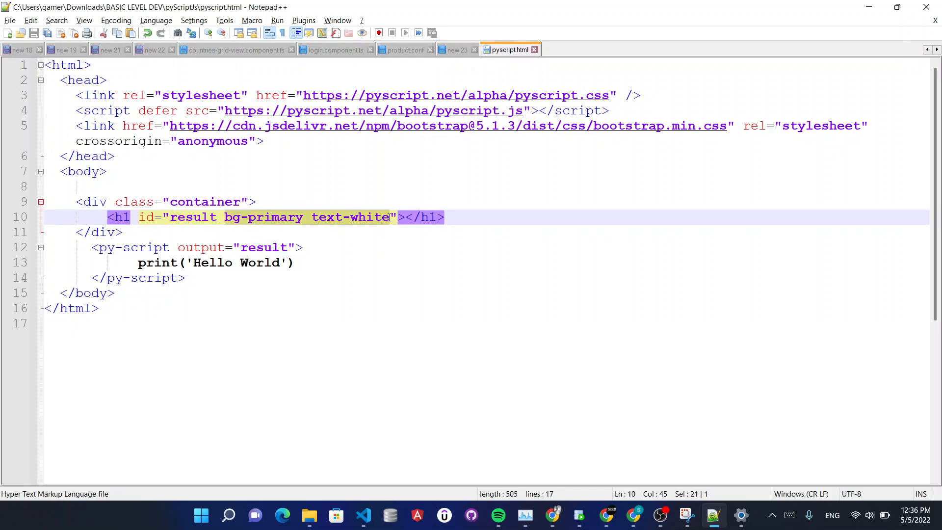
{"action": "type", "text": "cla"}
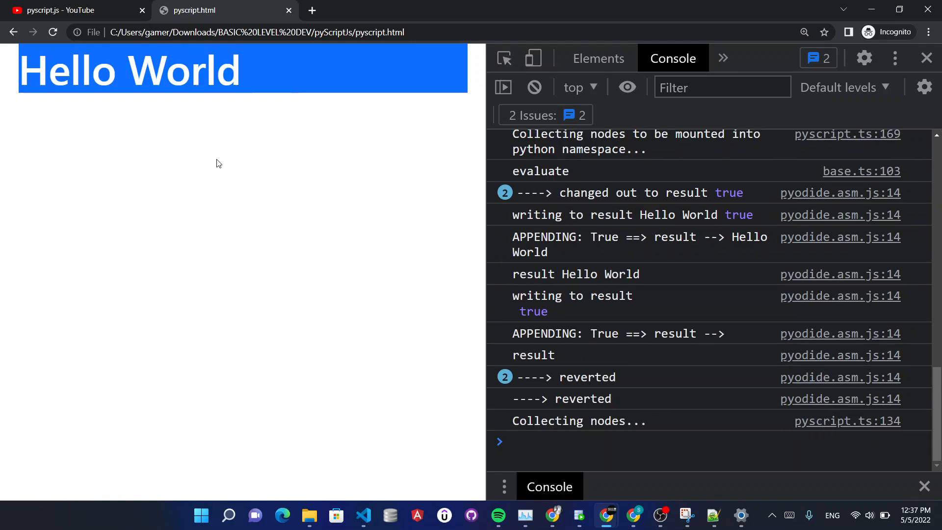
{"action": "left_click", "coordinate": [712, 515]}
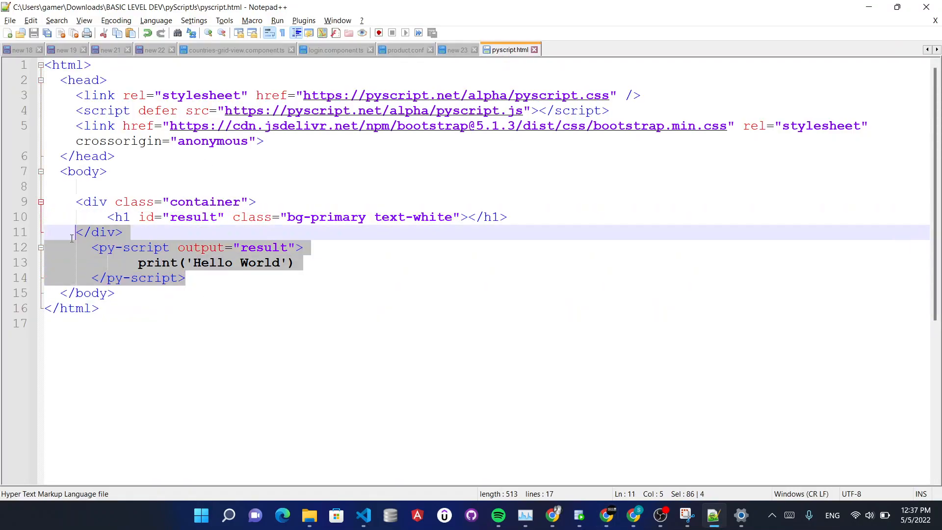
{"action": "left_click", "coordinate": [204, 323]}
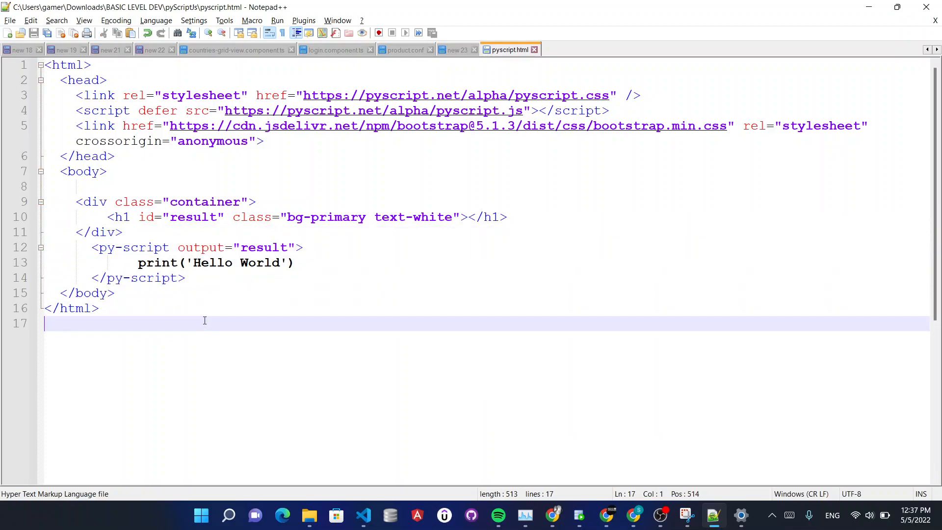
{"action": "mouse_move", "coordinate": [234, 325]}
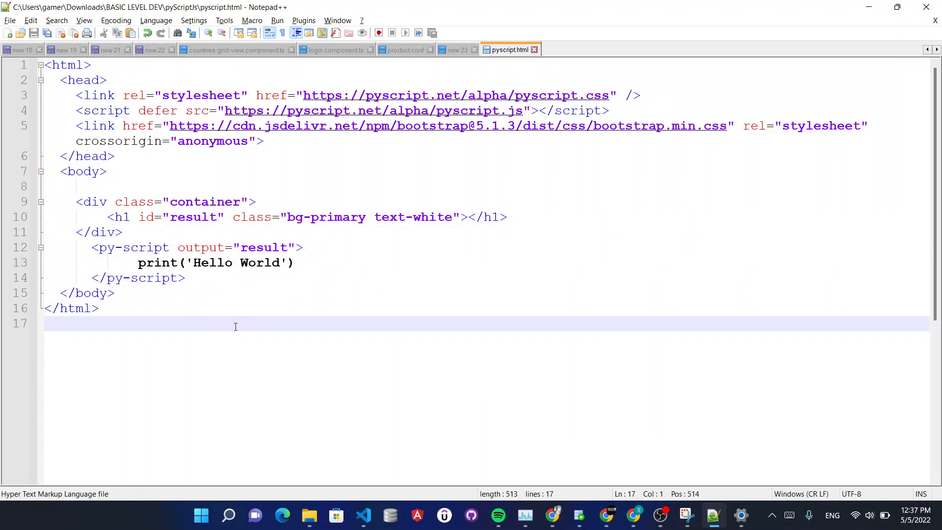
{"action": "mouse_move", "coordinate": [260, 324]}
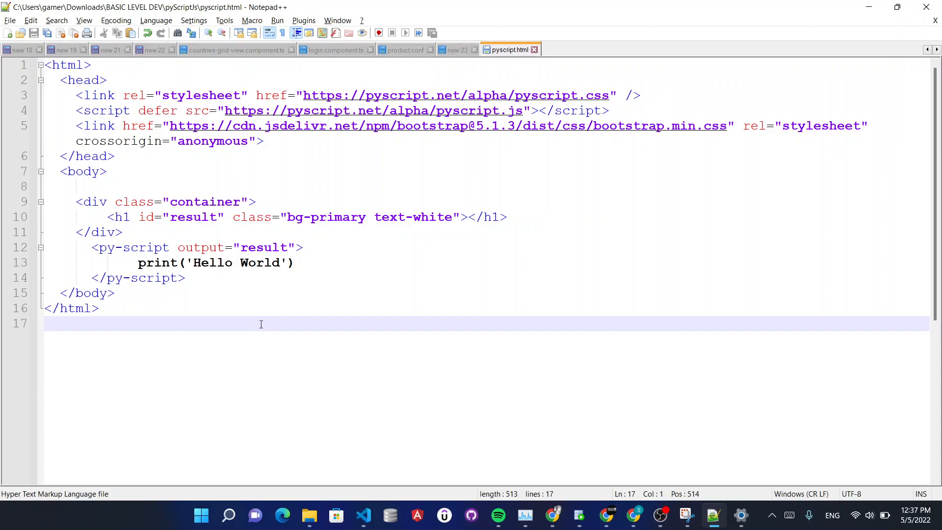
{"action": "mouse_move", "coordinate": [647, 509]}
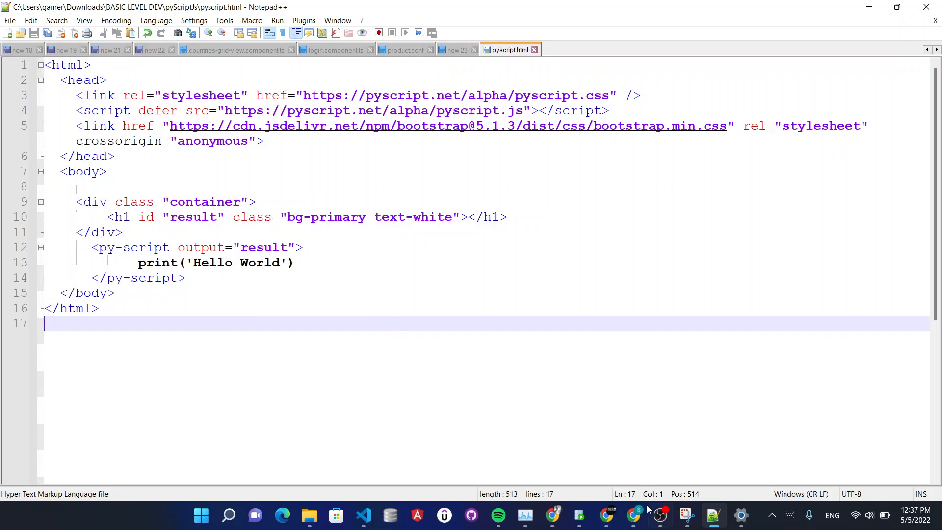